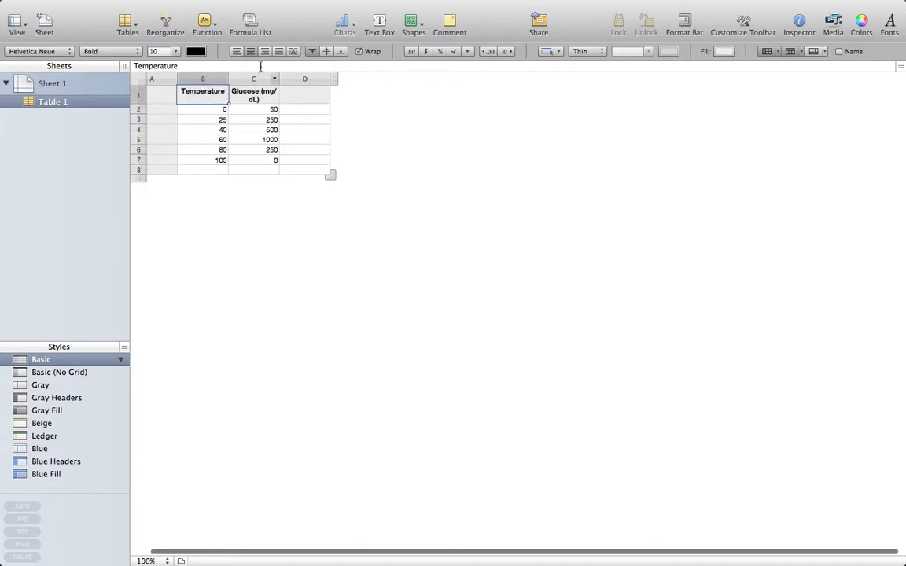
Select the temperature and glucose data cells B2:C7 for charting
{"action": "left_click", "coordinate": [253, 94]}
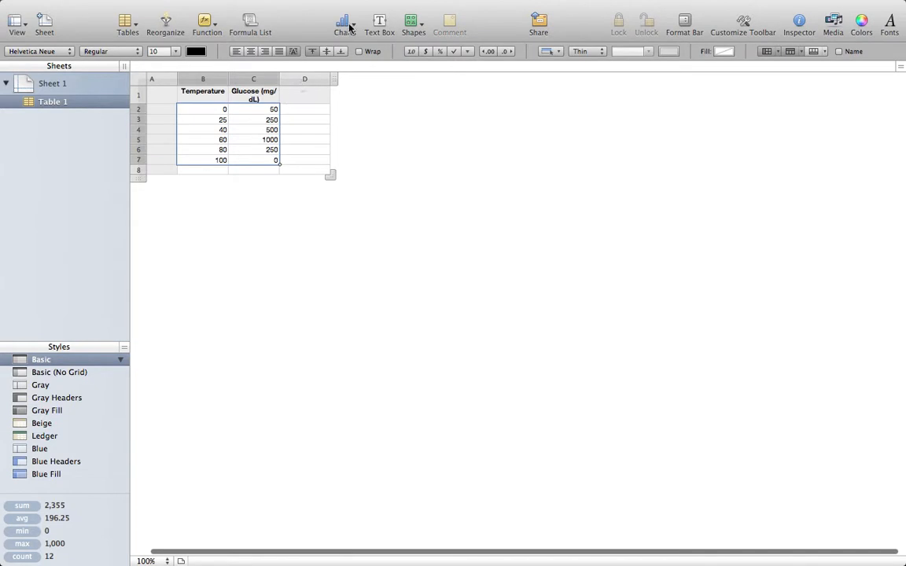
Insert a 2D scatter chart of glucose against temperature from the Charts list
{"action": "left_click", "coordinate": [343, 22]}
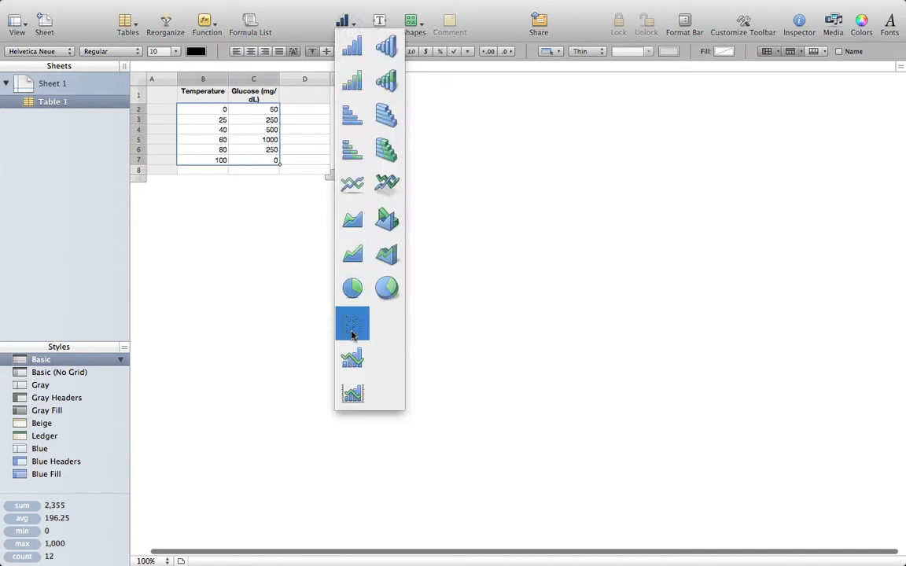
{"action": "left_click", "coordinate": [352, 324]}
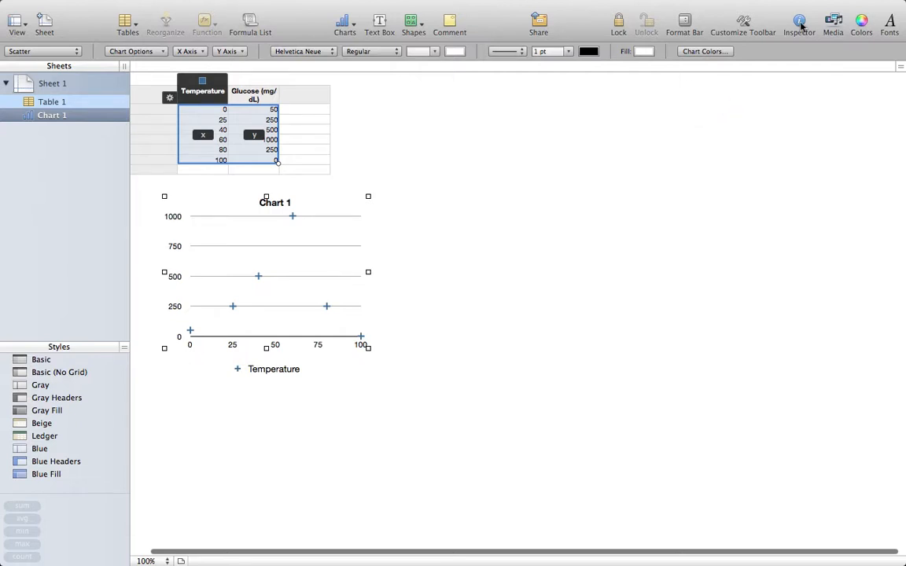
Show the Chart inspector so the axis settings and title can be edited
{"action": "left_click", "coordinate": [799, 24]}
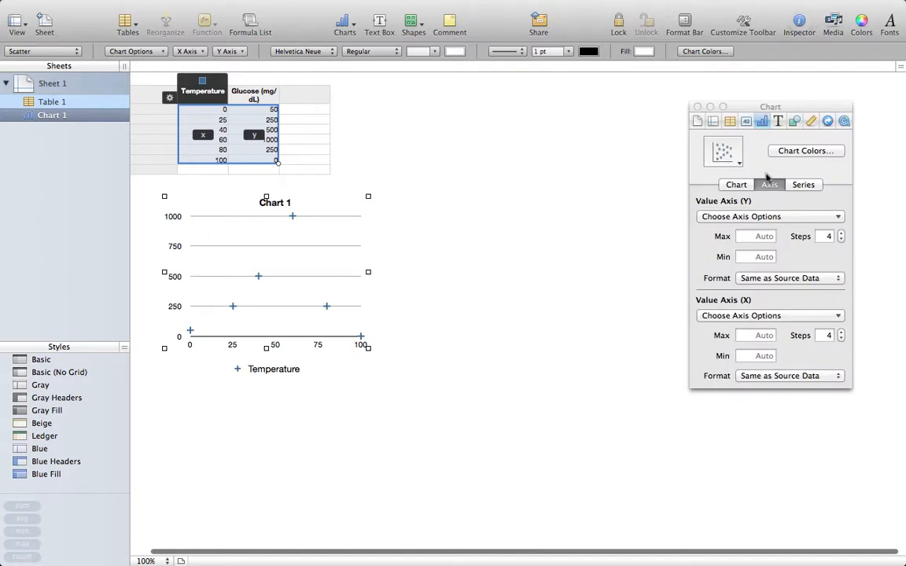
{"action": "mouse_move", "coordinate": [748, 214]}
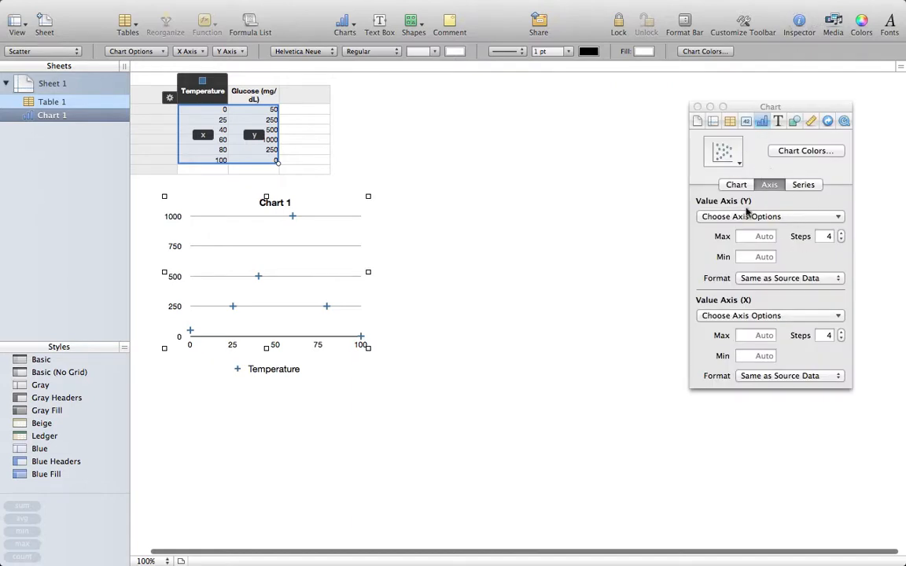
{"action": "mouse_move", "coordinate": [293, 274]}
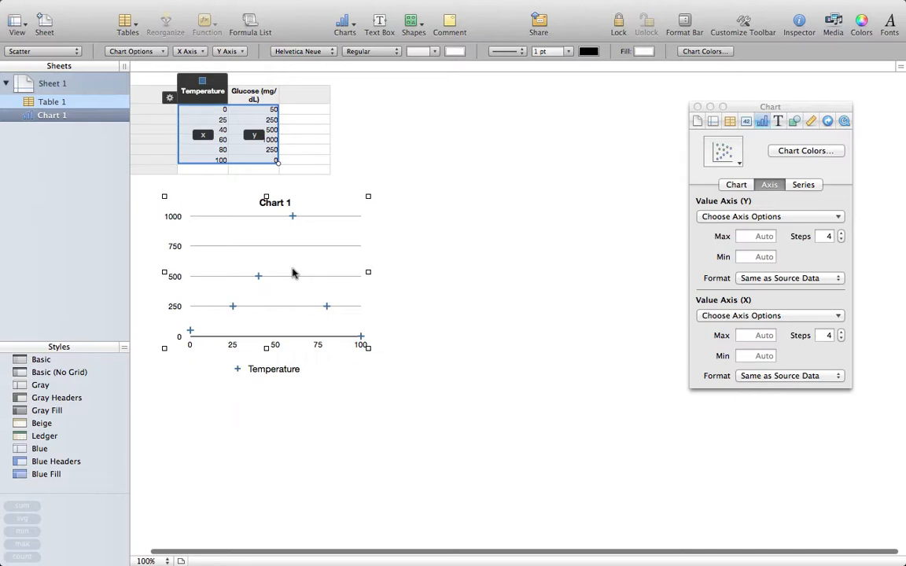
{"action": "mouse_move", "coordinate": [295, 381]}
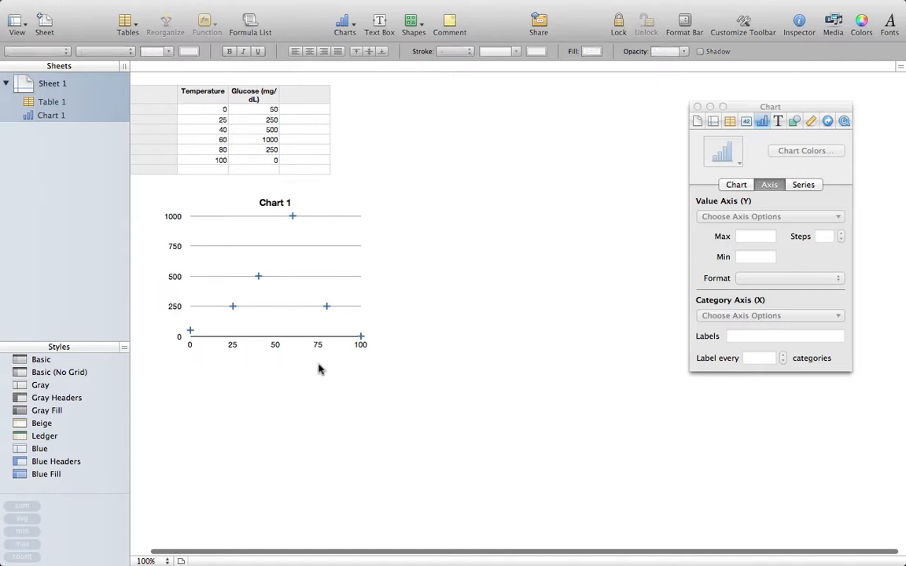
{"action": "mouse_move", "coordinate": [271, 207]}
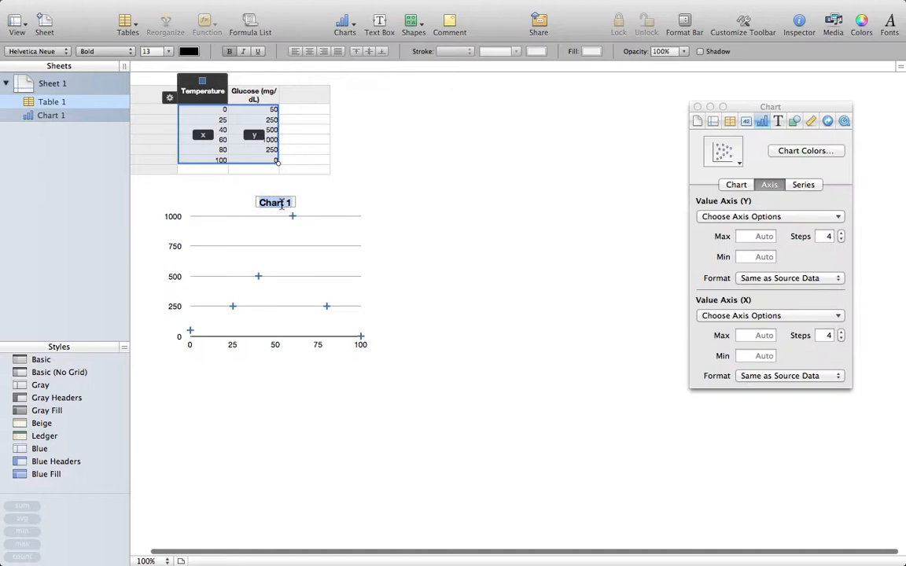
Rename the chart title from Chart 1 to 'Effect of Temperature on Lactase Activity'
{"action": "type", "text": "Effect of"}
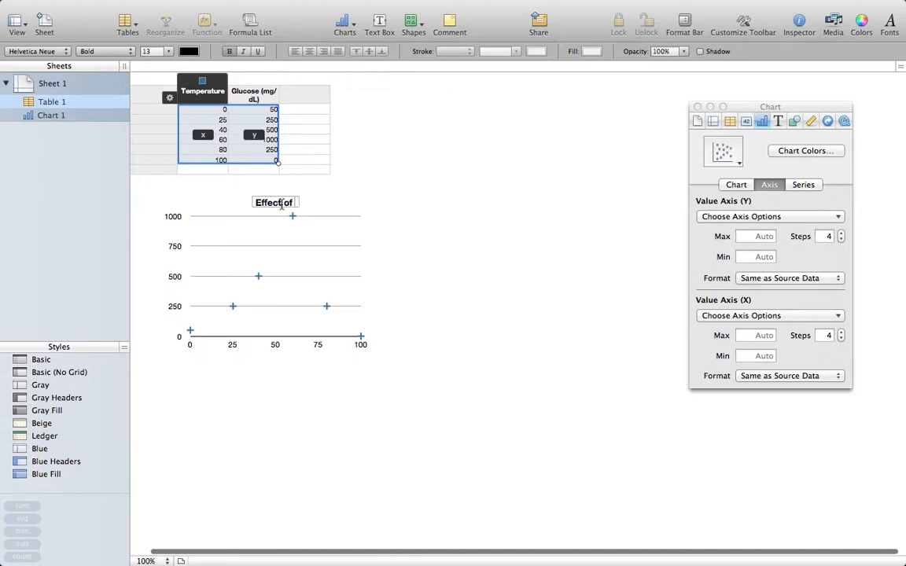
{"action": "type", "text": "Temperature on Lactase Activity"}
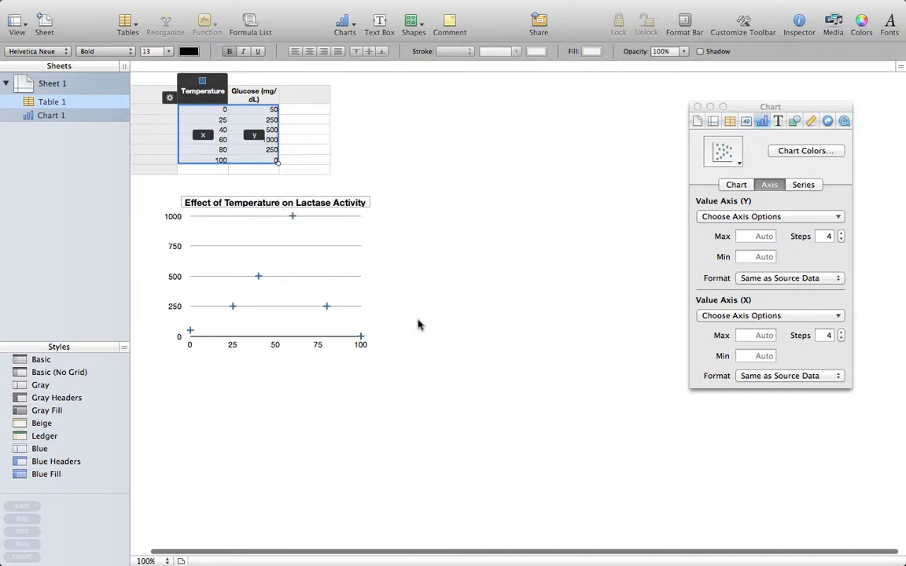
{"action": "left_click", "coordinate": [274, 276]}
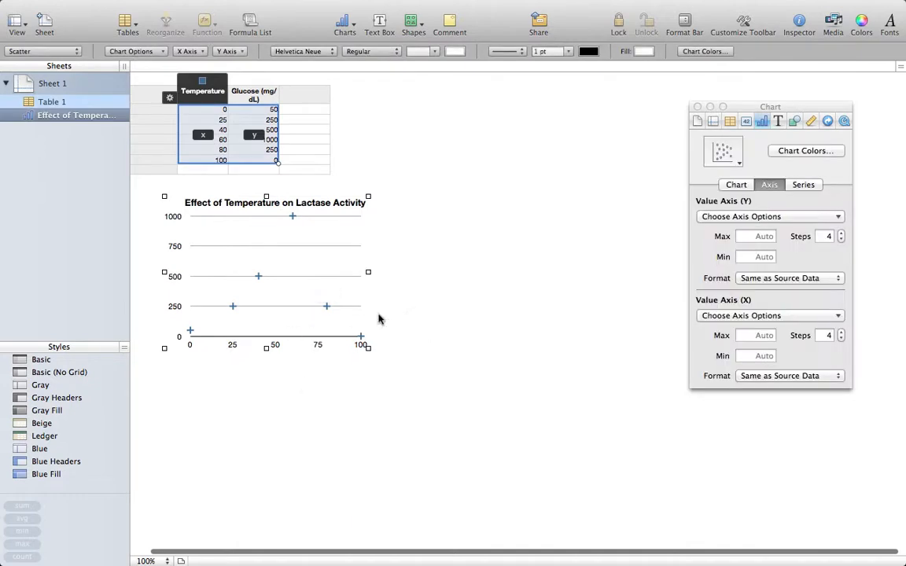
{"action": "mouse_move", "coordinate": [778, 223]}
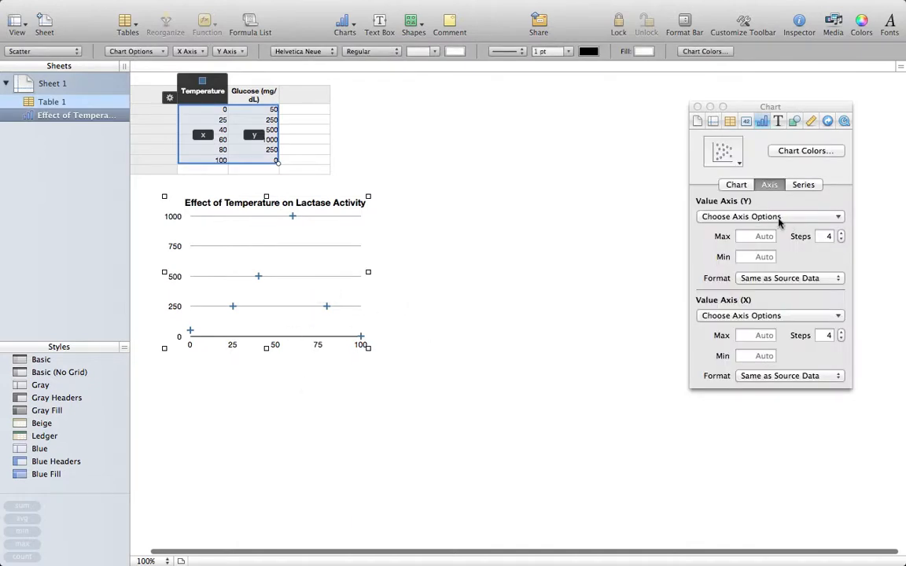
{"action": "mouse_move", "coordinate": [752, 205]}
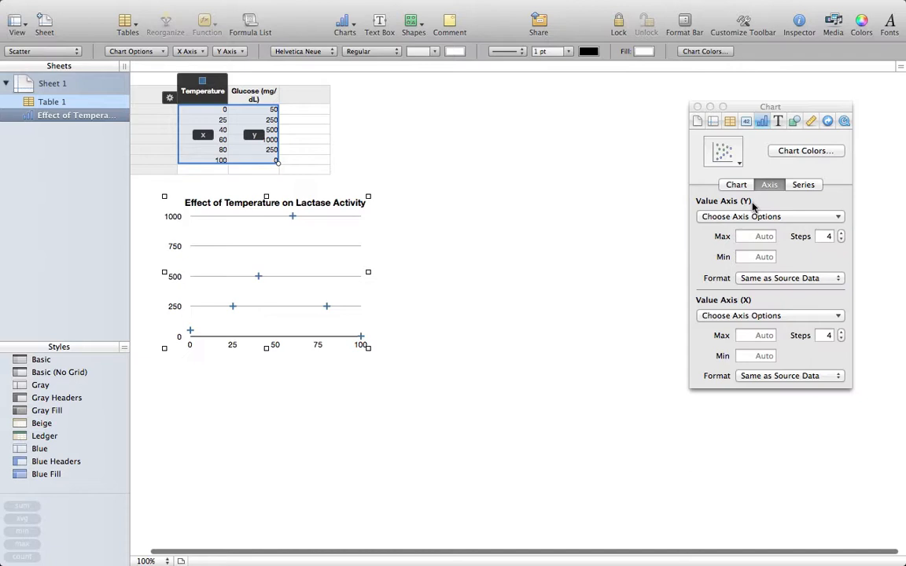
Enable the Y-axis title and rename it to 'Glucose Produced (mg/dL)'
{"action": "left_click", "coordinate": [769, 217]}
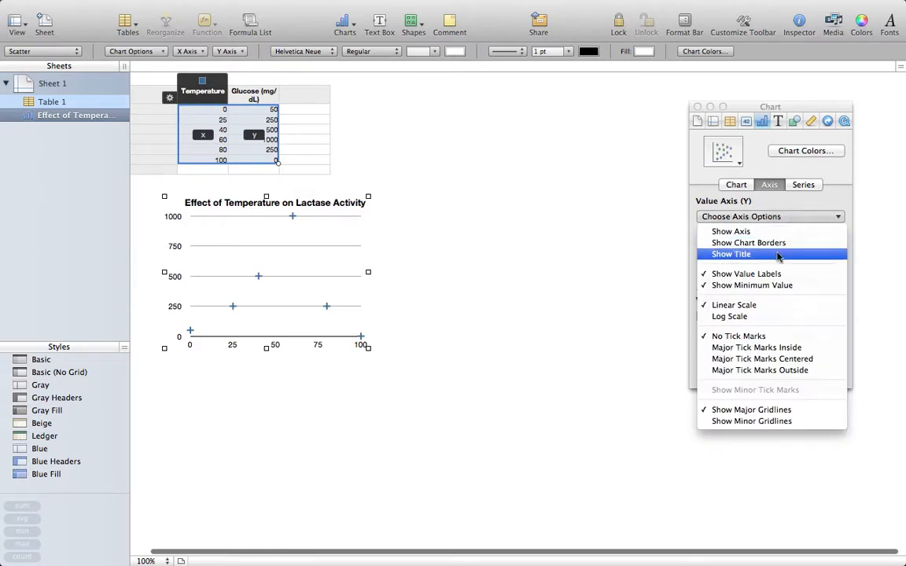
{"action": "left_click", "coordinate": [730, 255]}
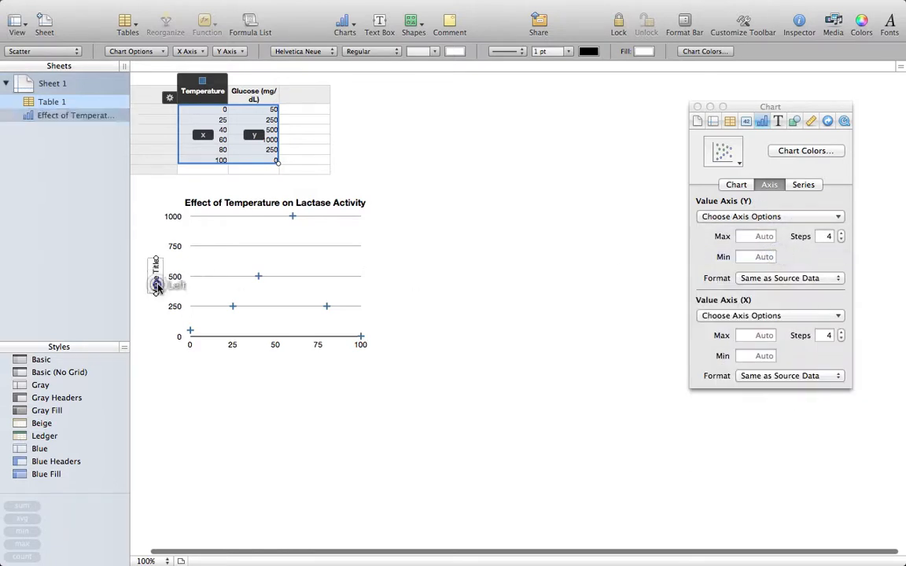
{"action": "left_click", "coordinate": [156, 283]}
{"action": "type", "text": "Glucose Produced (mg/dL)"}
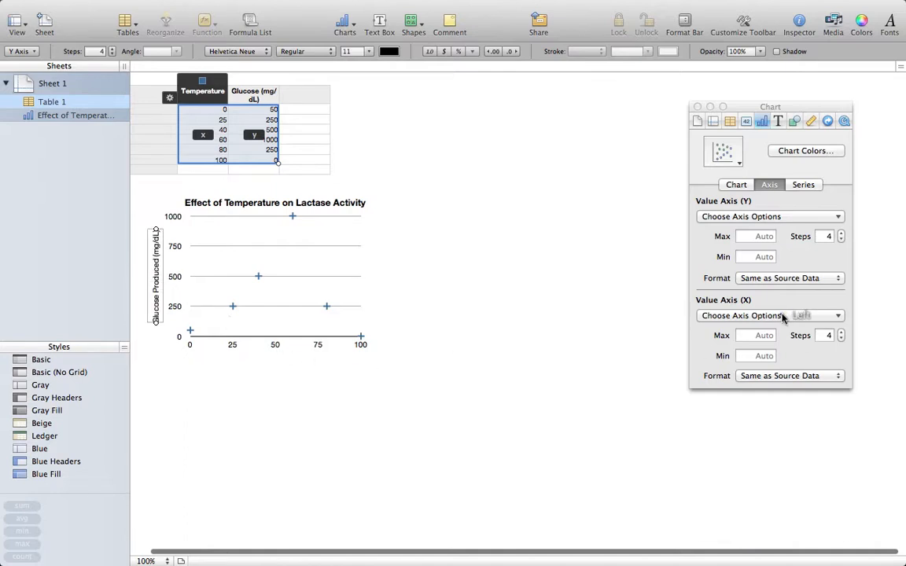
Enable the X-axis title and set it to 'Temperature (°C)'
{"action": "left_click", "coordinate": [769, 315]}
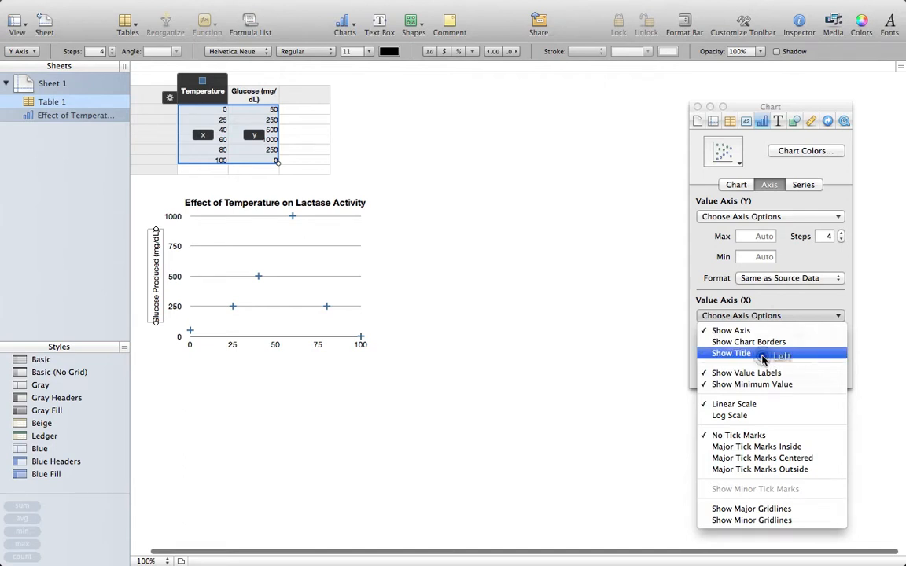
{"action": "left_click", "coordinate": [730, 352]}
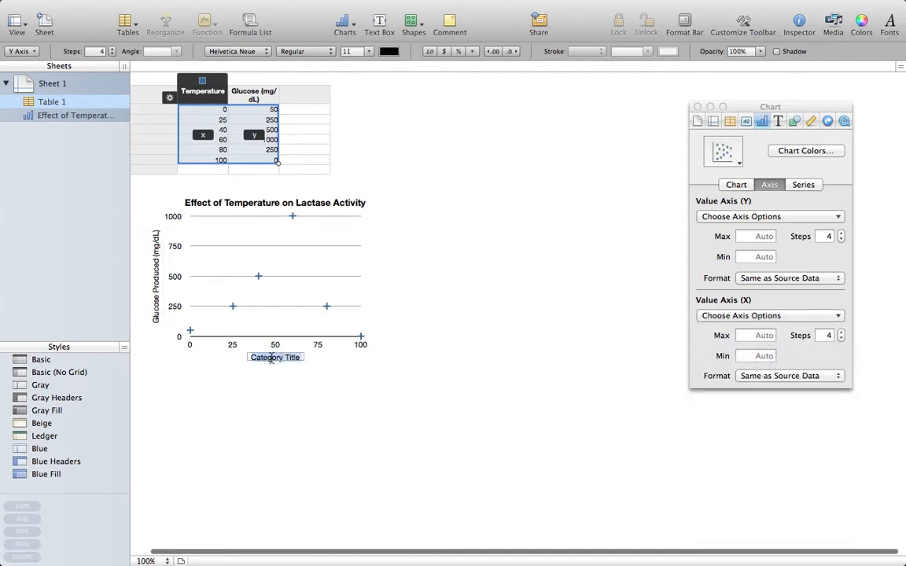
{"action": "type", "text": "Temperature"}
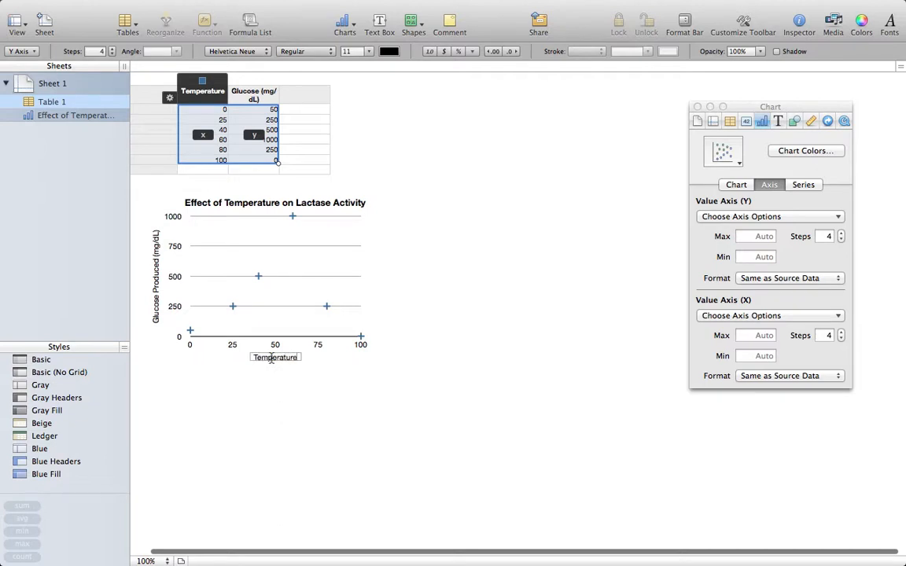
{"action": "type", "text": "(˚C"}
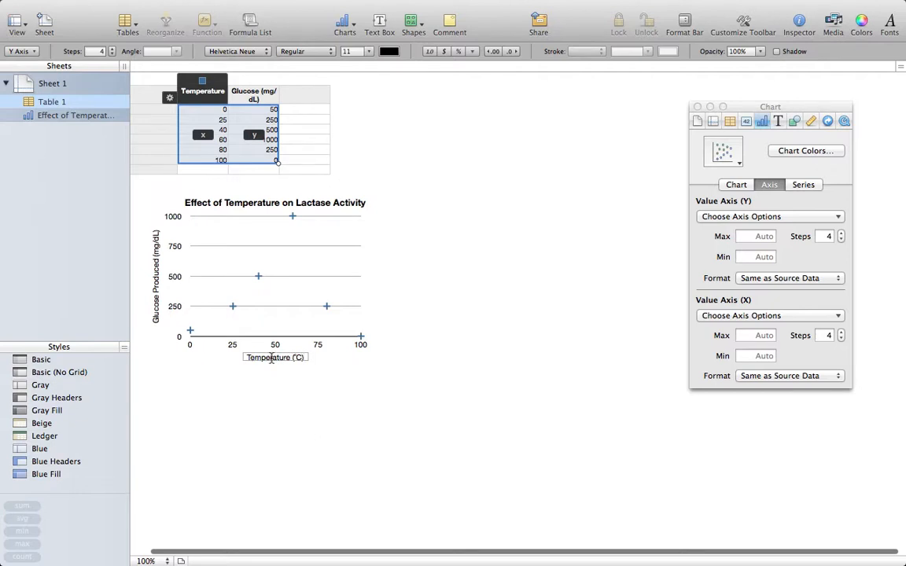
{"action": "left_click", "coordinate": [287, 302]}
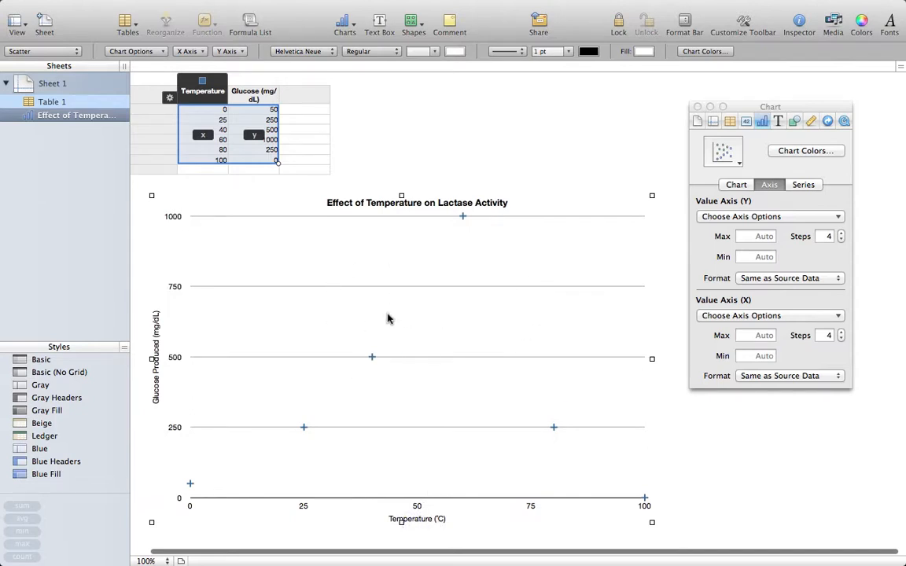
{"action": "mouse_move", "coordinate": [371, 360]}
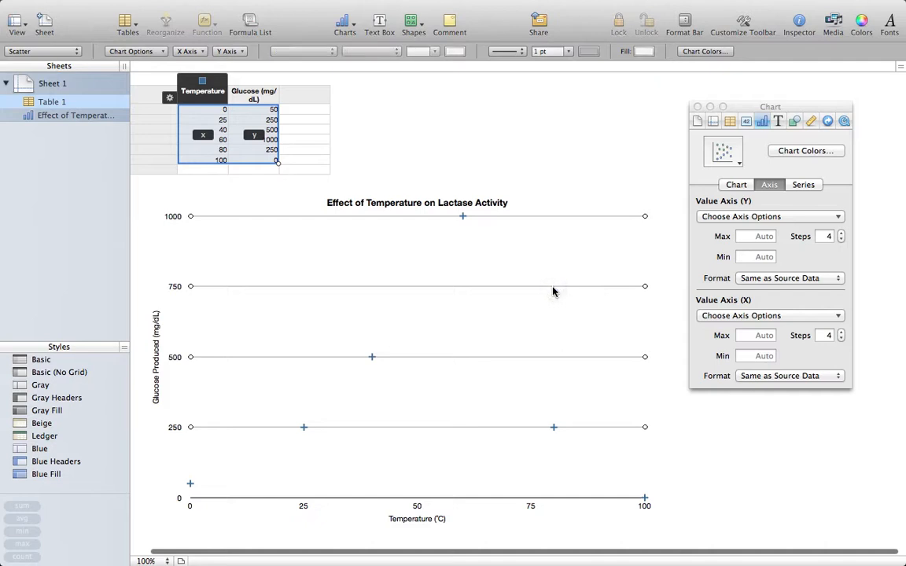
{"action": "mouse_move", "coordinate": [195, 512]}
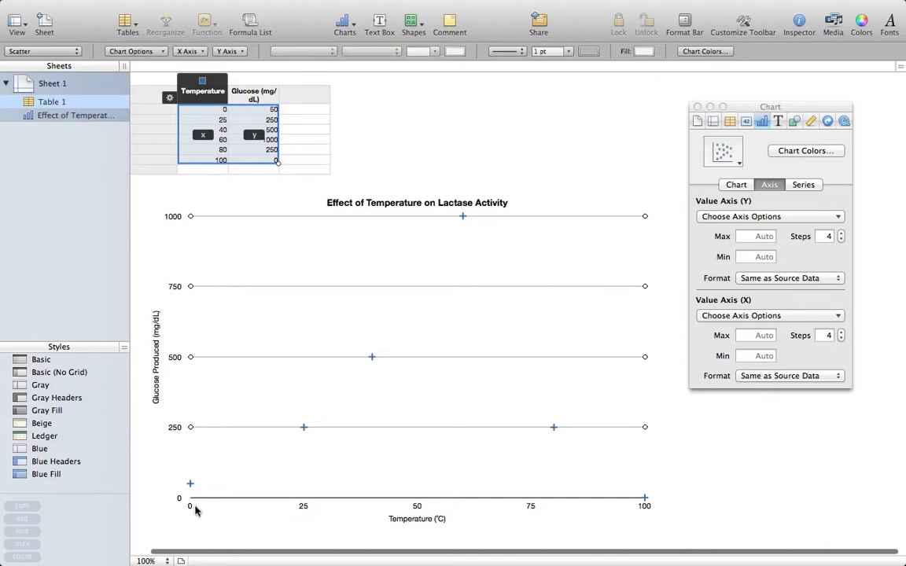
{"action": "mouse_move", "coordinate": [486, 299]}
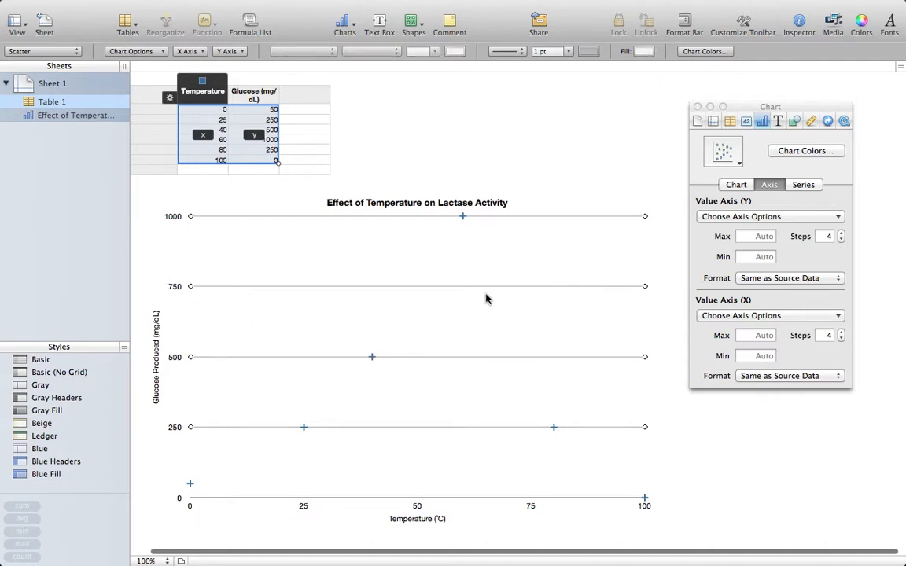
{"action": "mouse_move", "coordinate": [548, 271]}
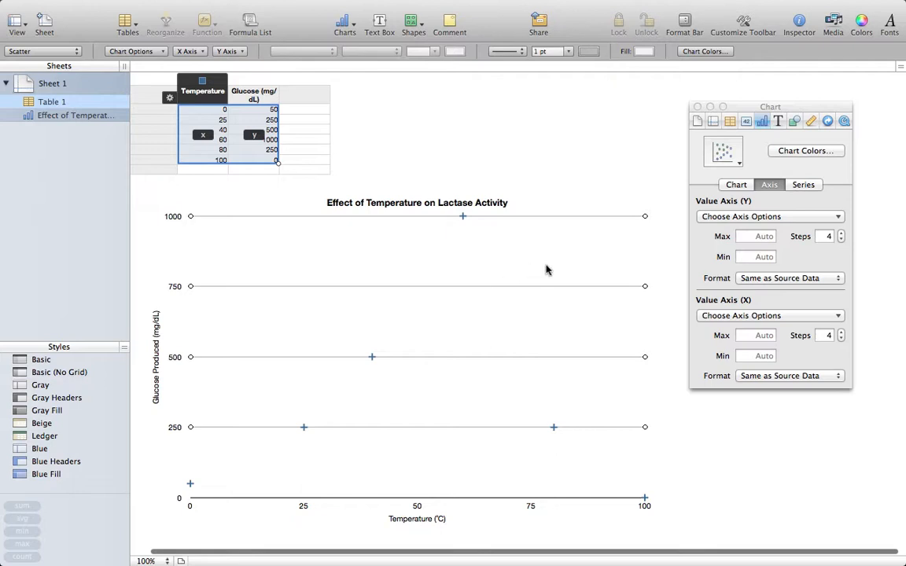
{"action": "mouse_move", "coordinate": [638, 220]}
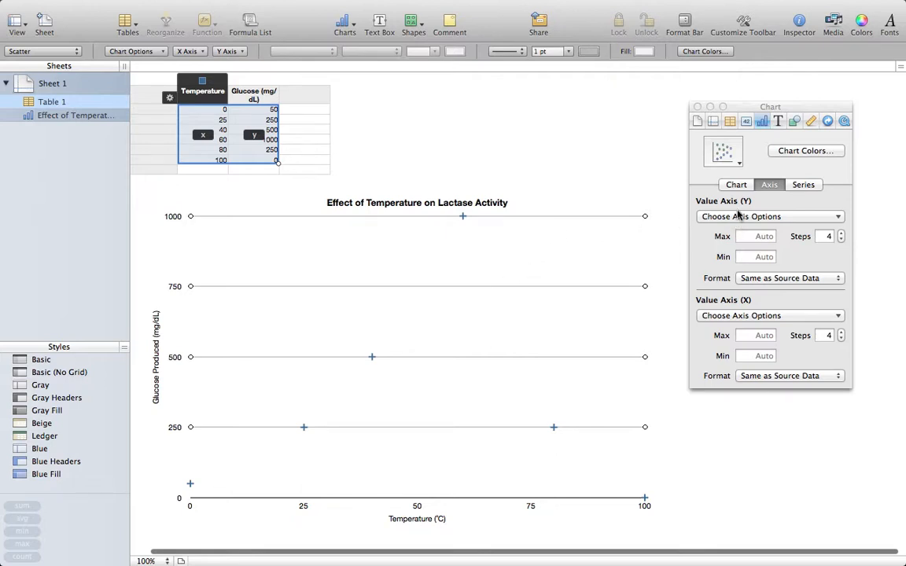
{"action": "mouse_move", "coordinate": [752, 220]}
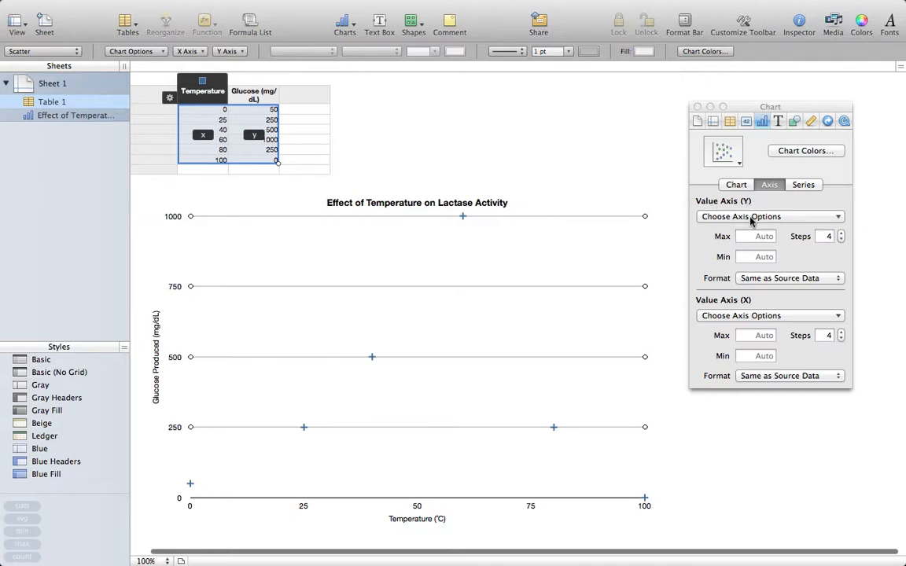
Turn off the Y-axis major gridlines and show the vertical axis line instead
{"action": "left_click", "coordinate": [769, 217]}
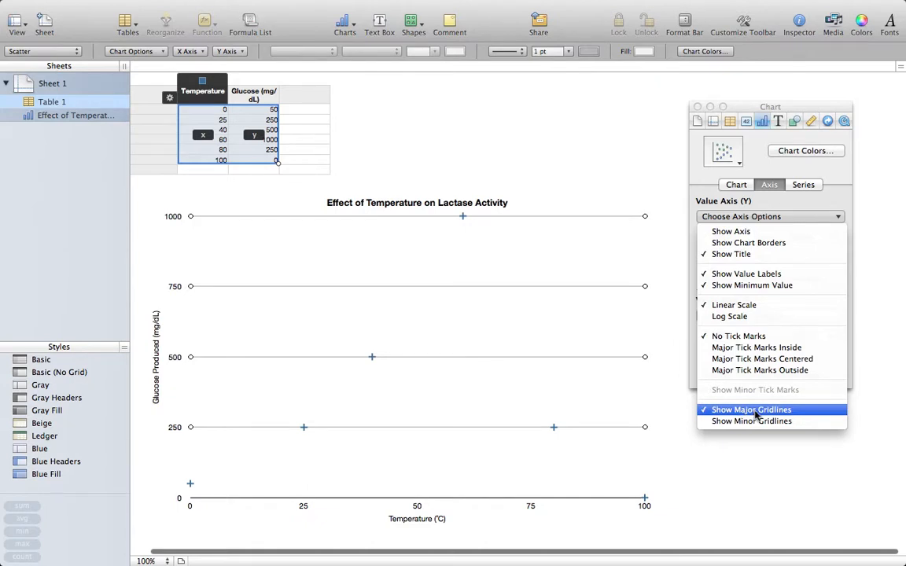
{"action": "left_click", "coordinate": [751, 409]}
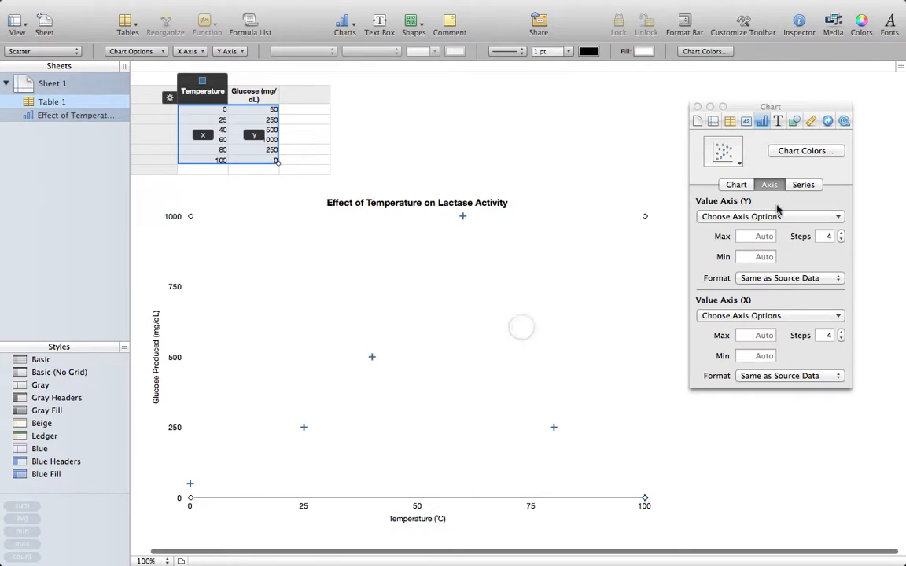
{"action": "left_click", "coordinate": [769, 217]}
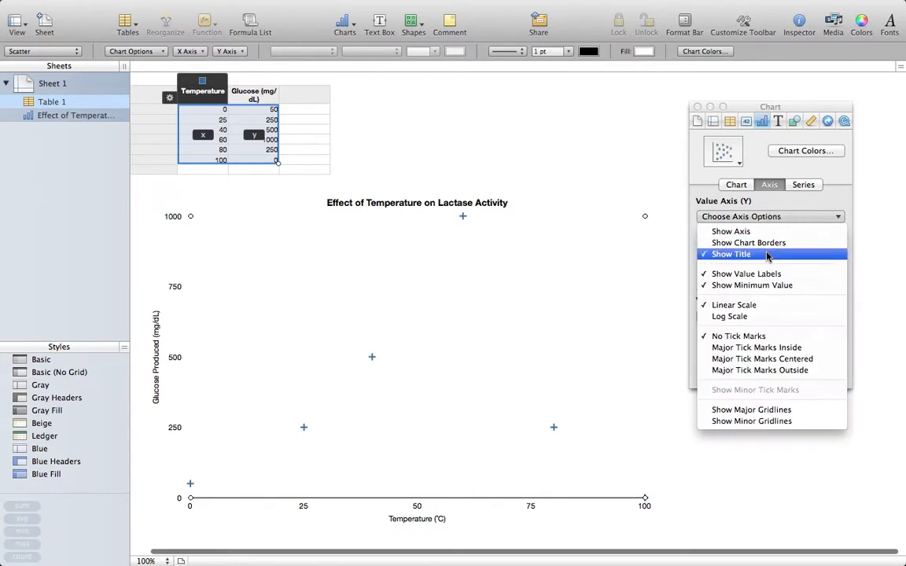
{"action": "mouse_move", "coordinate": [730, 230]}
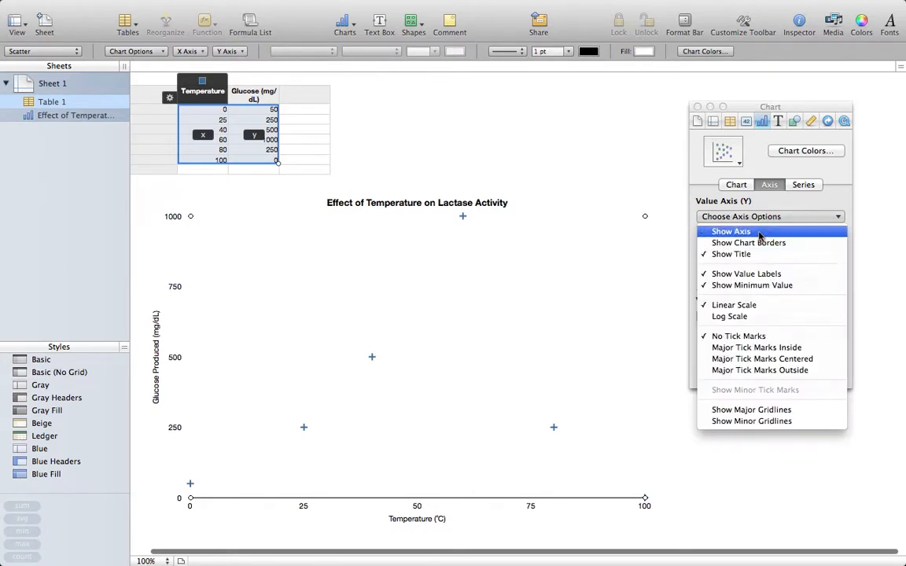
{"action": "left_click", "coordinate": [730, 229]}
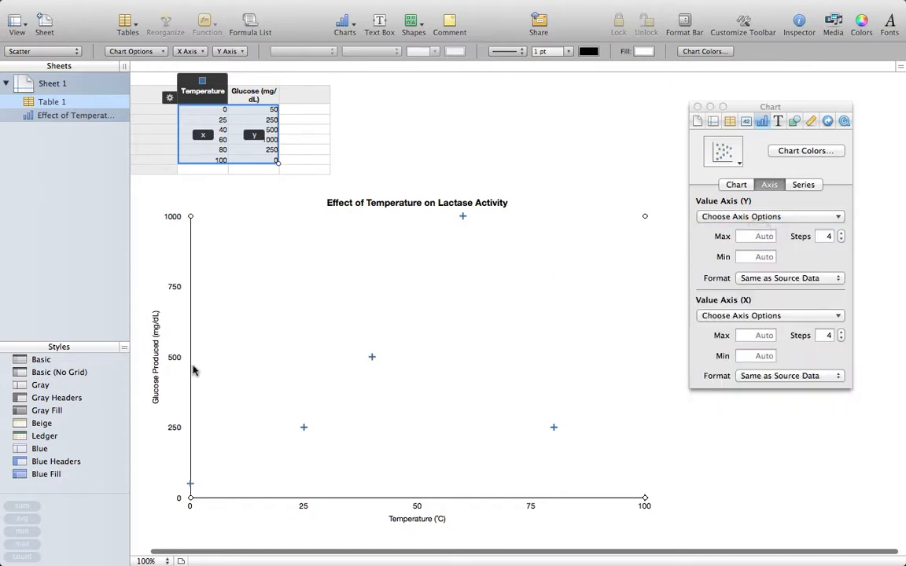
{"action": "mouse_move", "coordinate": [450, 393]}
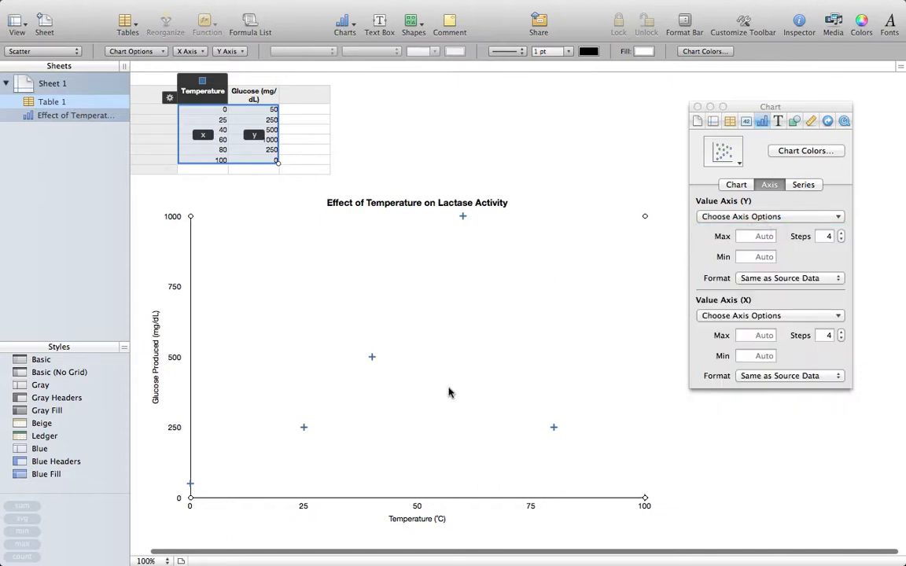
{"action": "mouse_move", "coordinate": [230, 325]}
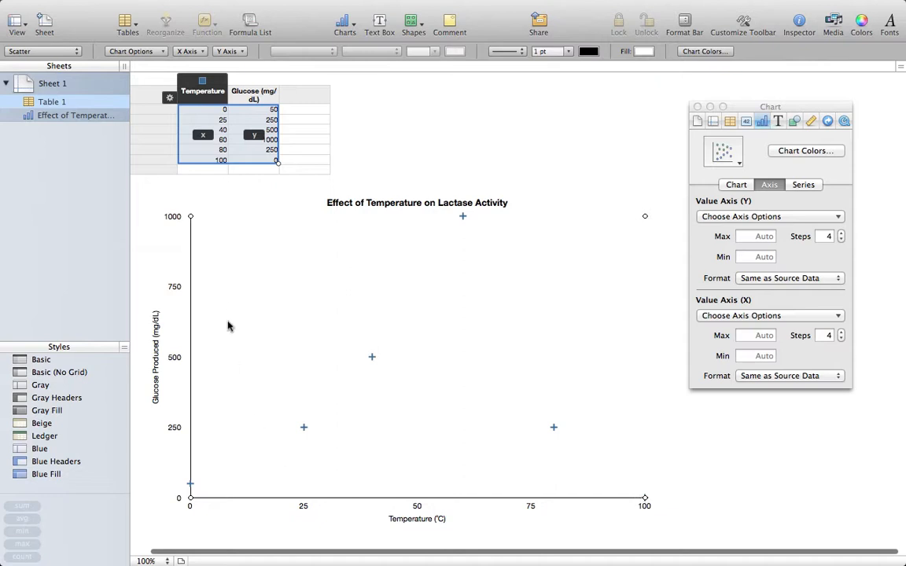
{"action": "mouse_move", "coordinate": [157, 355]}
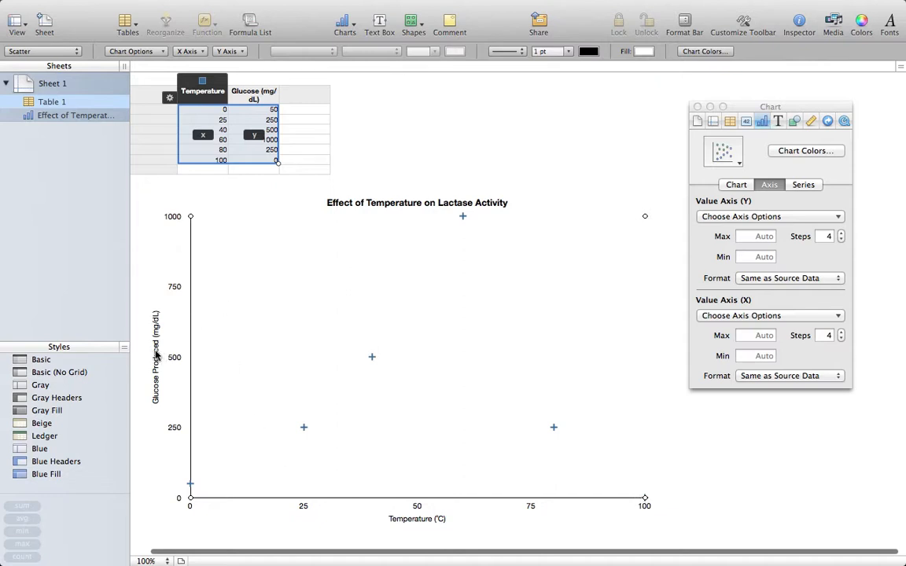
{"action": "mouse_move", "coordinate": [444, 535]}
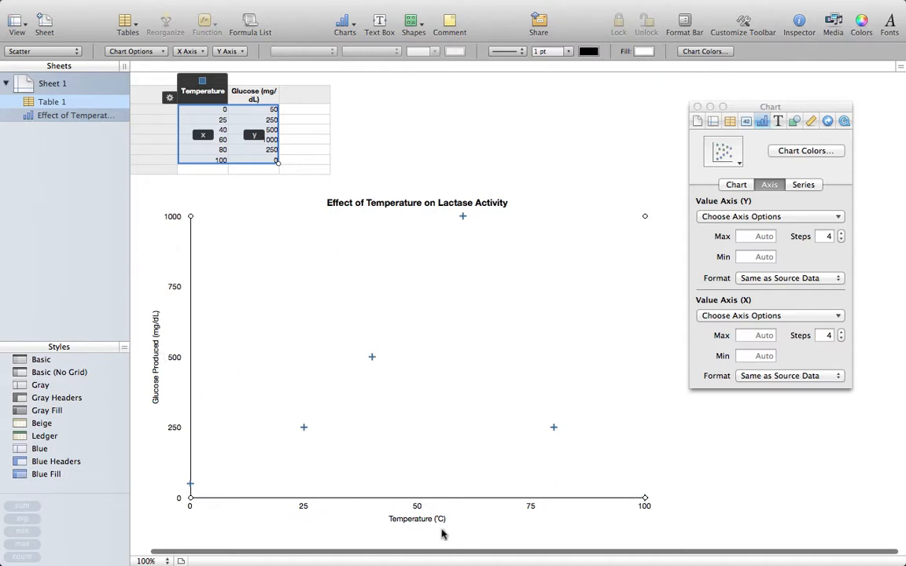
{"action": "mouse_move", "coordinate": [308, 434]}
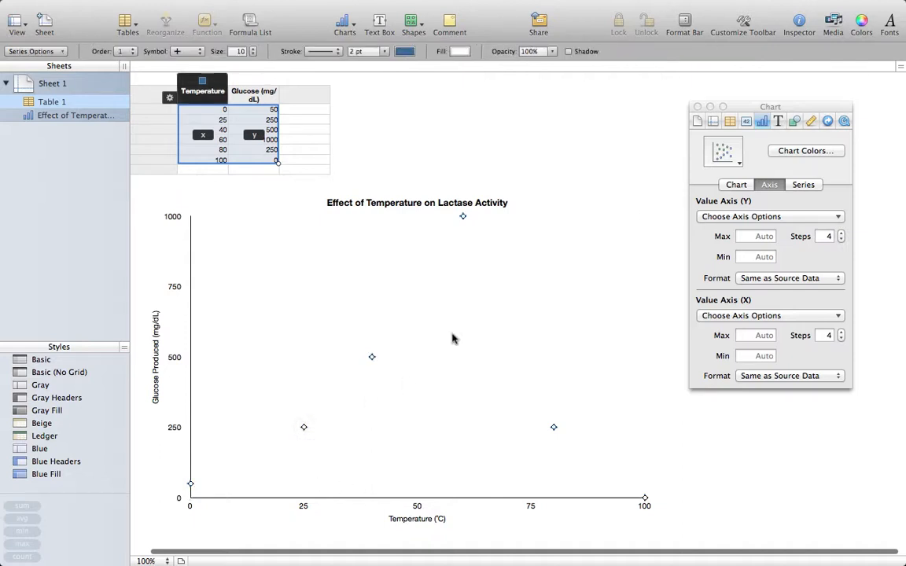
{"action": "mouse_move", "coordinate": [549, 286]}
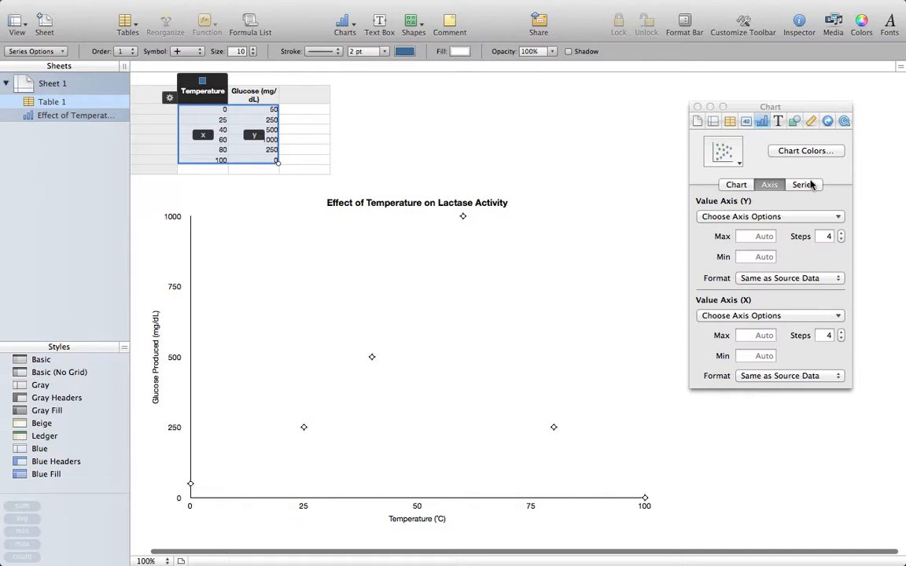
Set the series Data Symbol to small circles in place of crosses
{"action": "left_click", "coordinate": [803, 184]}
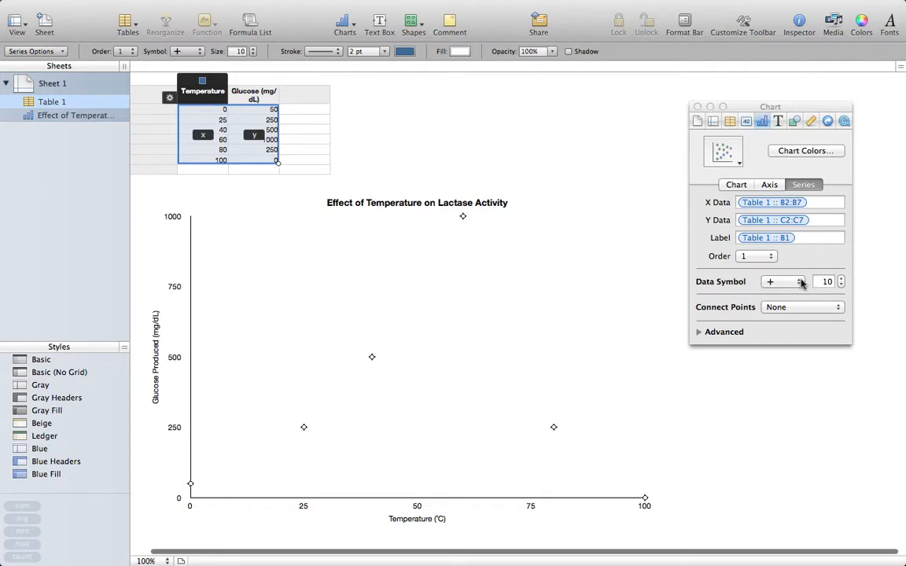
{"action": "left_click", "coordinate": [783, 281]}
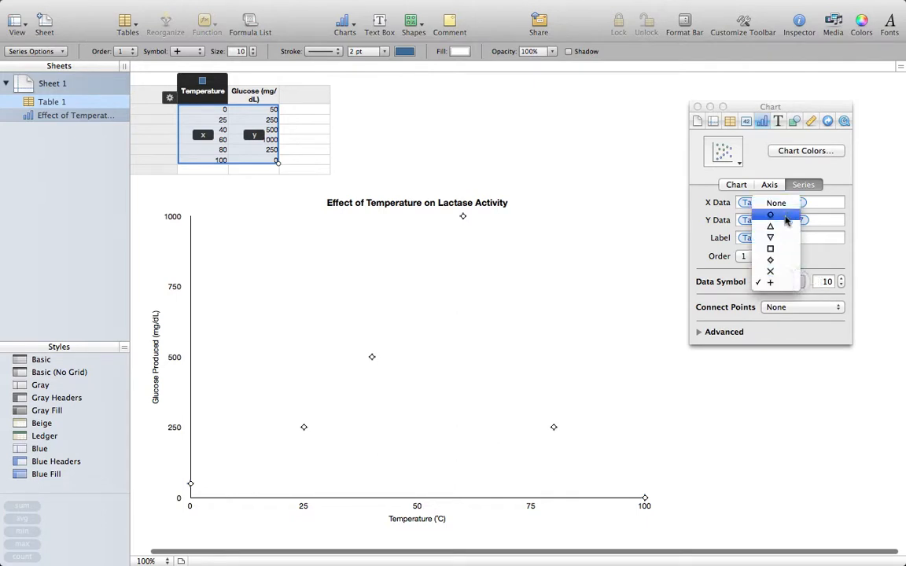
{"action": "left_click", "coordinate": [771, 214]}
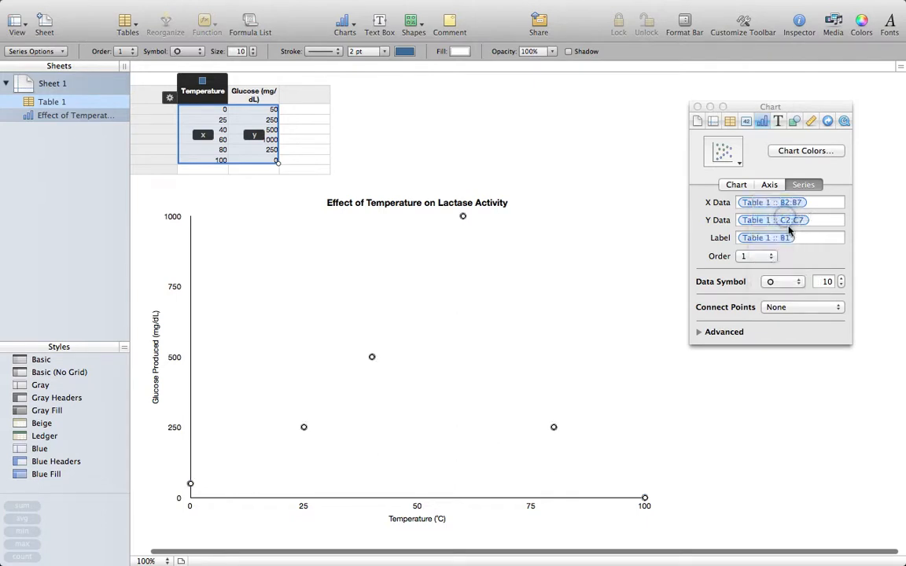
{"action": "left_click", "coordinate": [840, 285]}
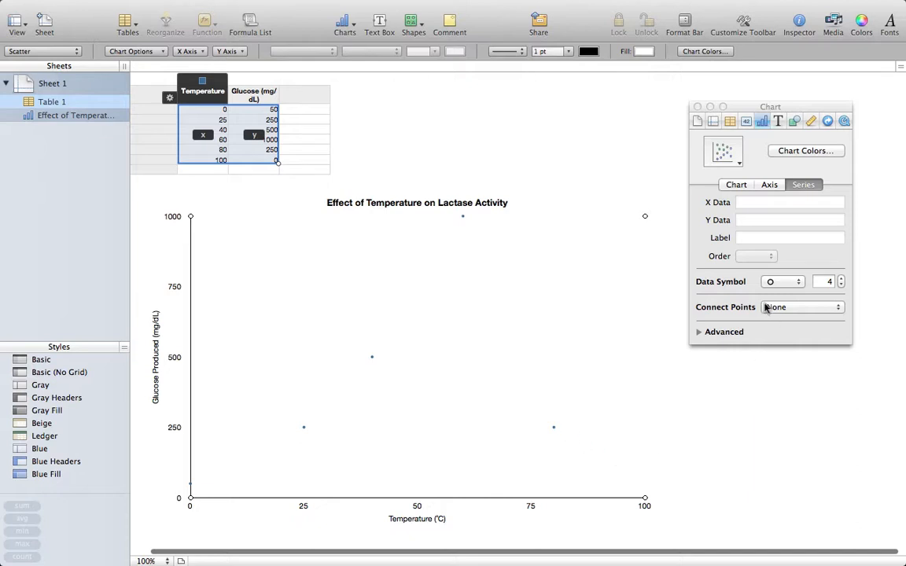
Set Connect Points to Curve so a smooth line joins the data points
{"action": "left_click", "coordinate": [801, 307]}
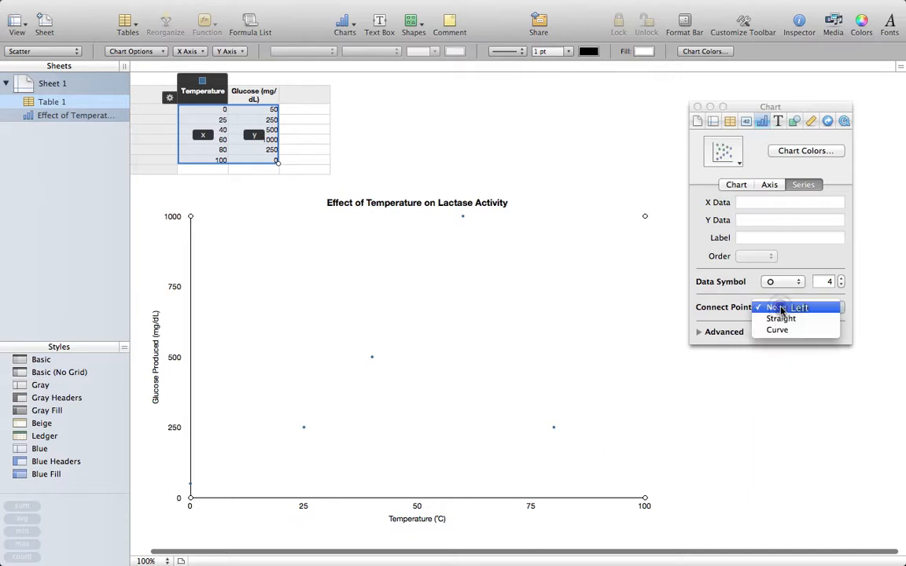
{"action": "left_click", "coordinate": [777, 330]}
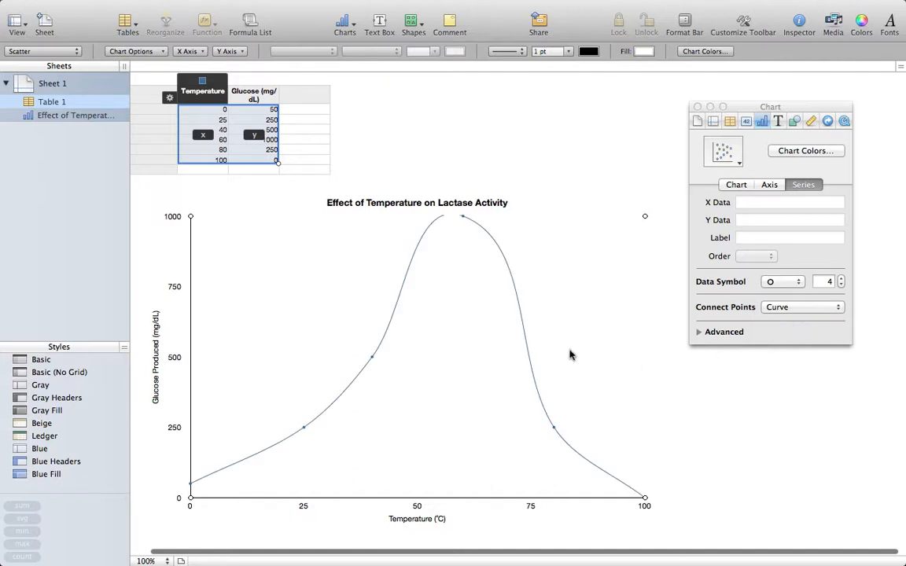
{"action": "mouse_move", "coordinate": [195, 213]}
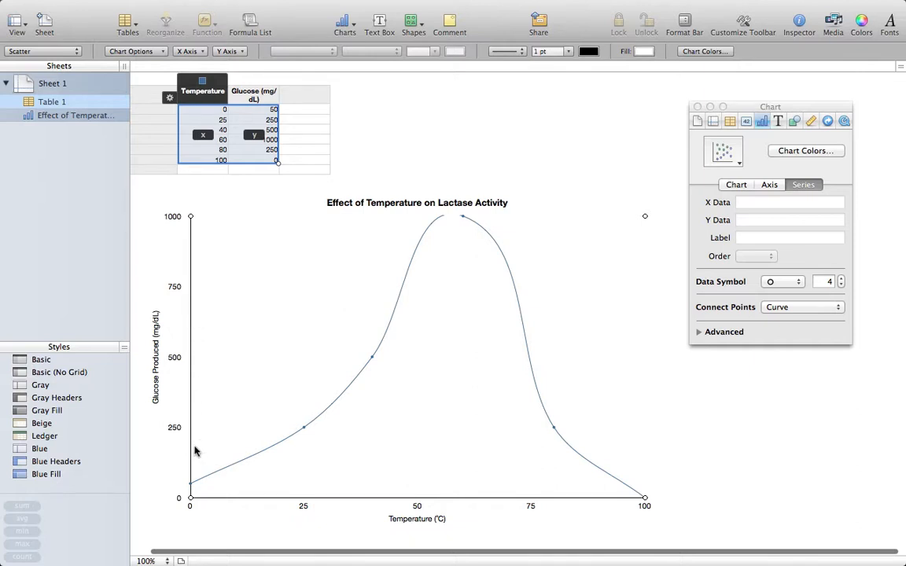
{"action": "mouse_move", "coordinate": [361, 372]}
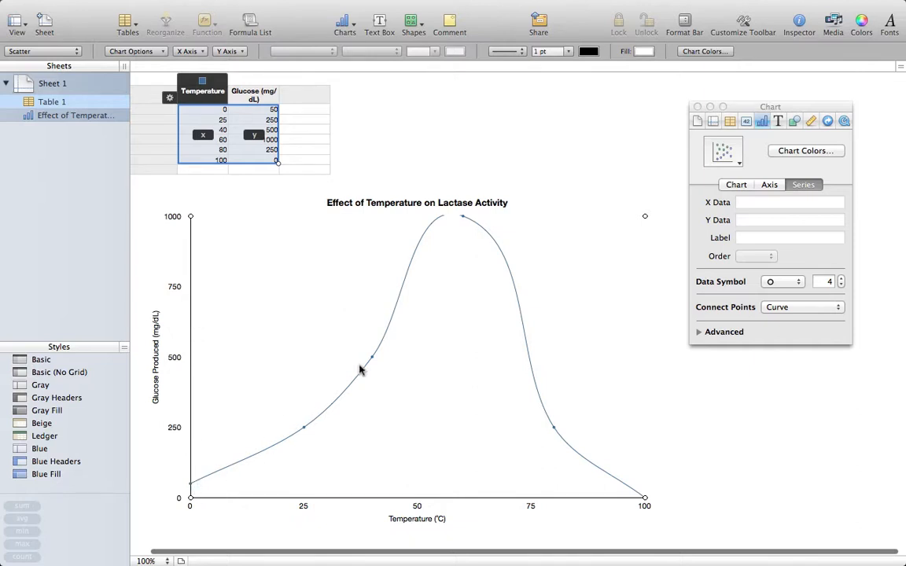
{"action": "mouse_move", "coordinate": [637, 510]}
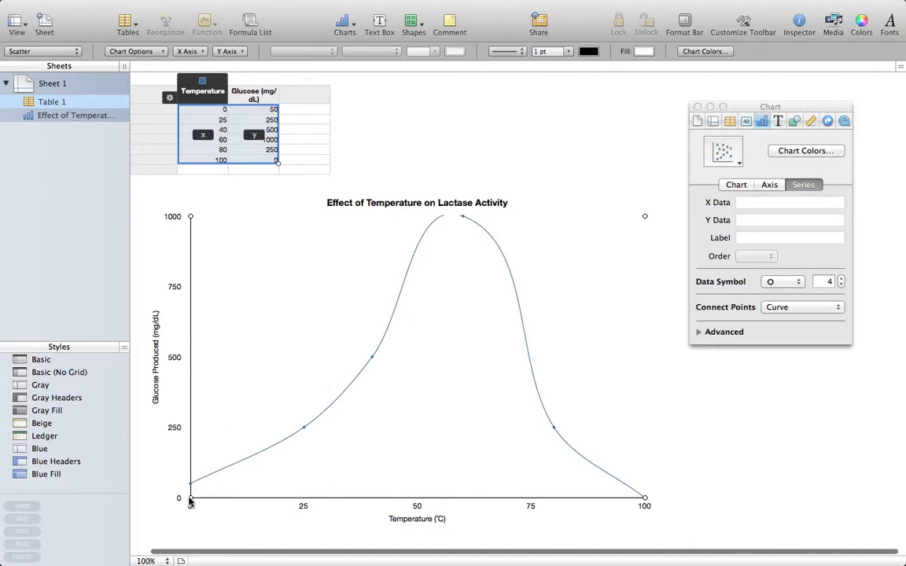
{"action": "mouse_move", "coordinate": [459, 233]}
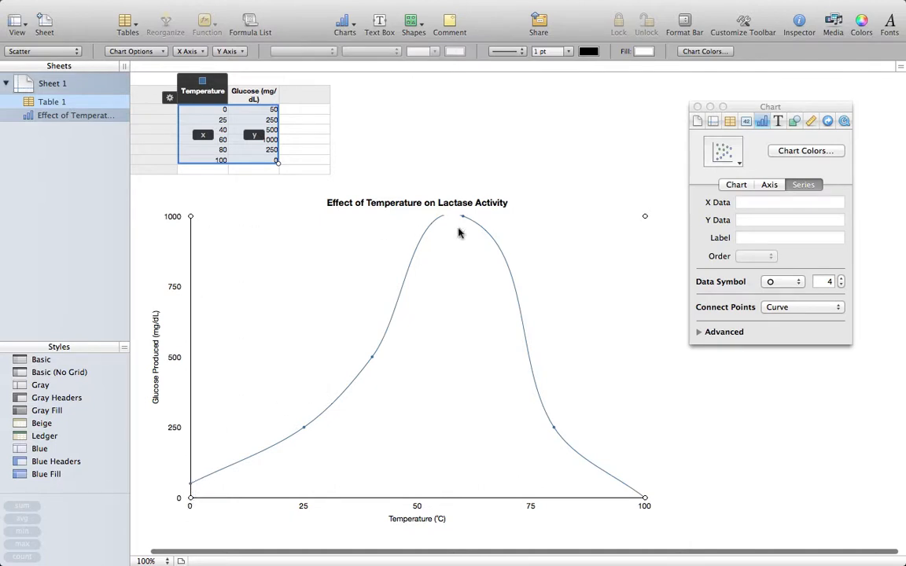
{"action": "mouse_move", "coordinate": [450, 265]}
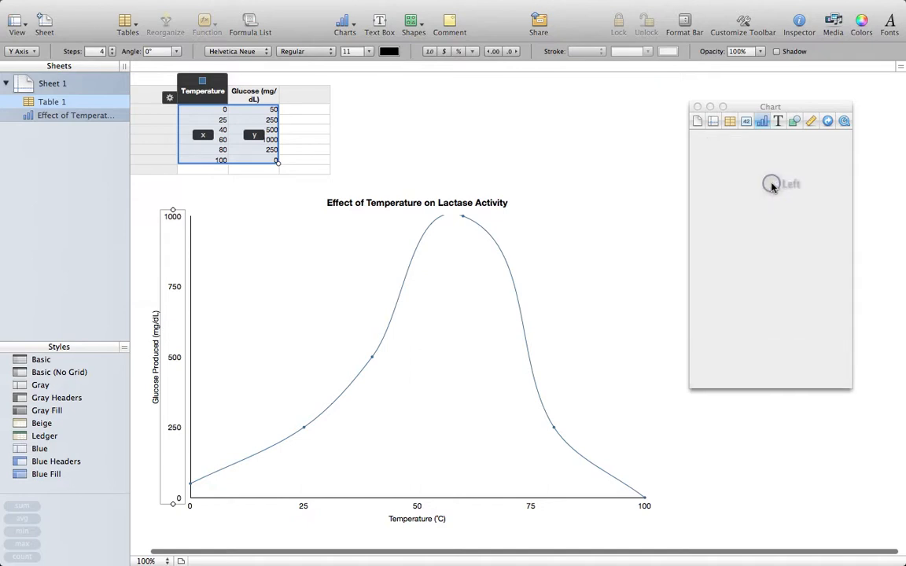
Set the Y-axis maximum to 1100 with 5 steps of 275
{"action": "left_click", "coordinate": [769, 184]}
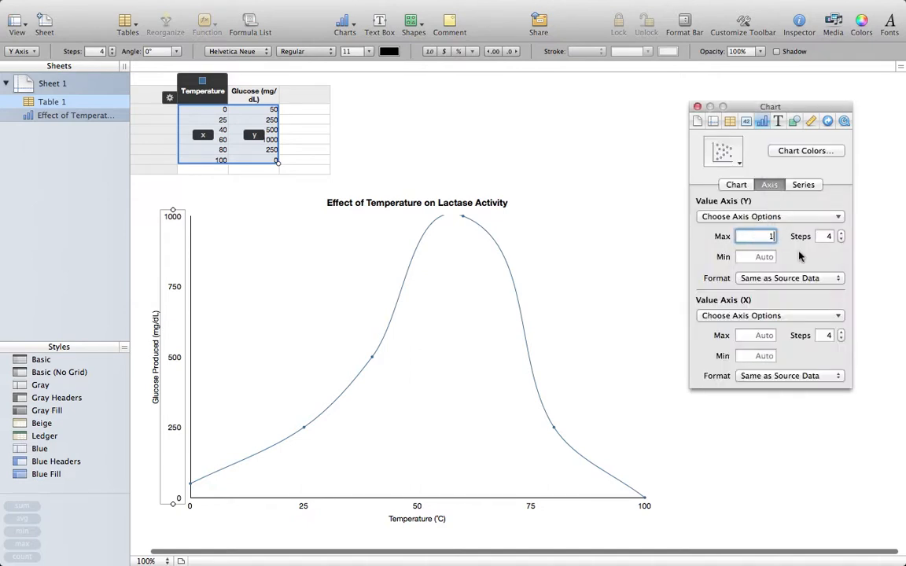
{"action": "type", "text": "100"}
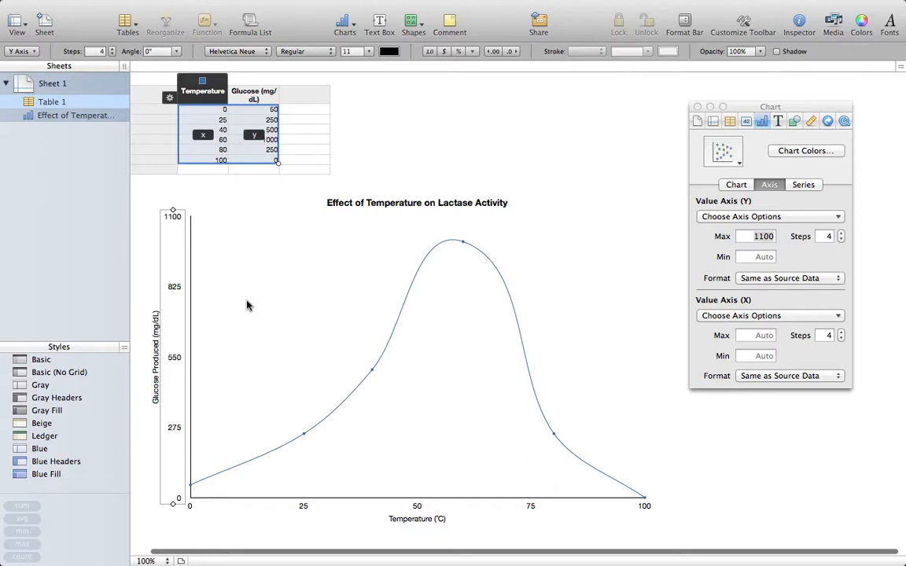
{"action": "mouse_move", "coordinate": [170, 305]}
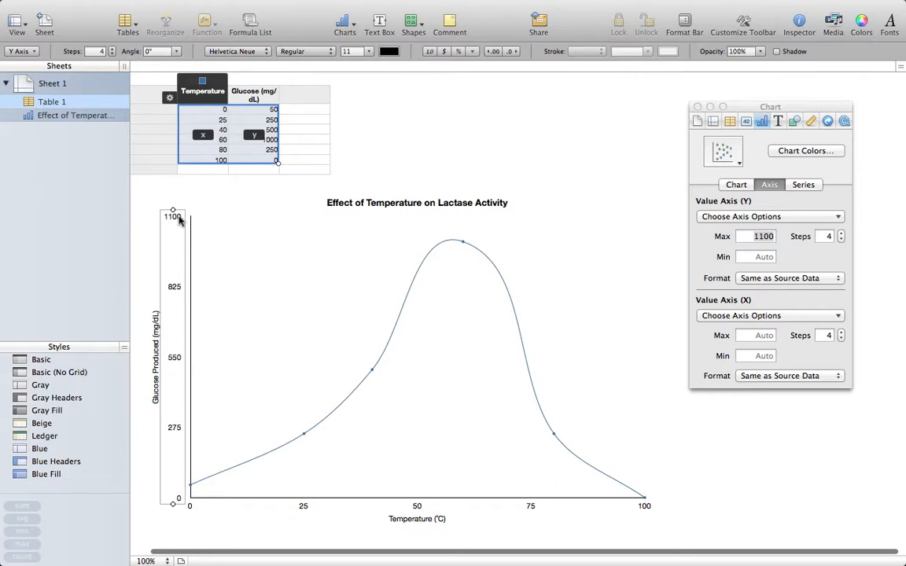
{"action": "mouse_move", "coordinate": [463, 233]}
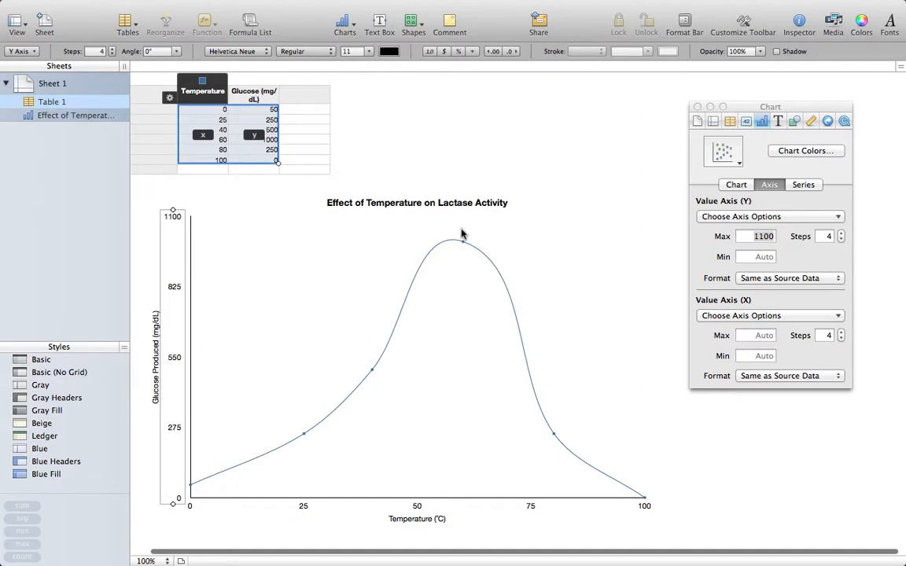
{"action": "mouse_move", "coordinate": [465, 234]}
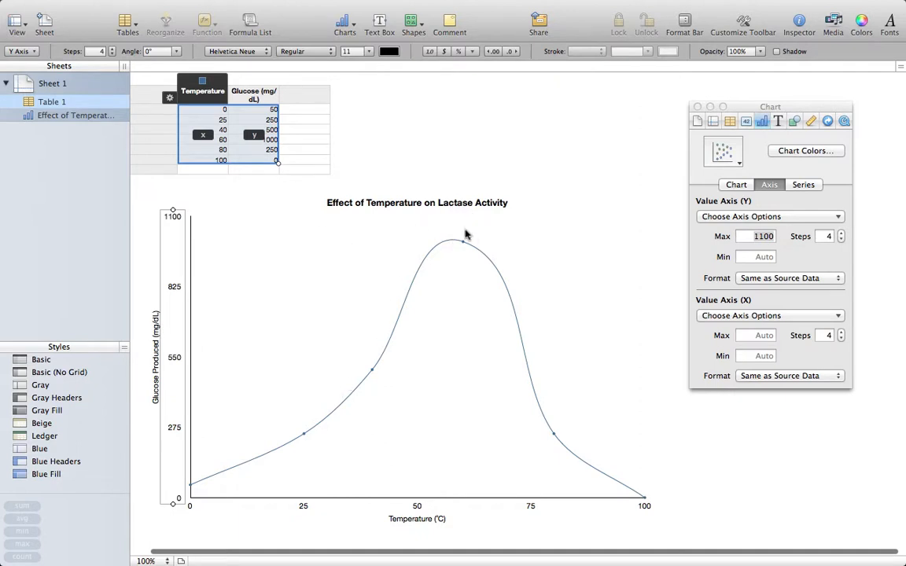
{"action": "mouse_move", "coordinate": [843, 236]}
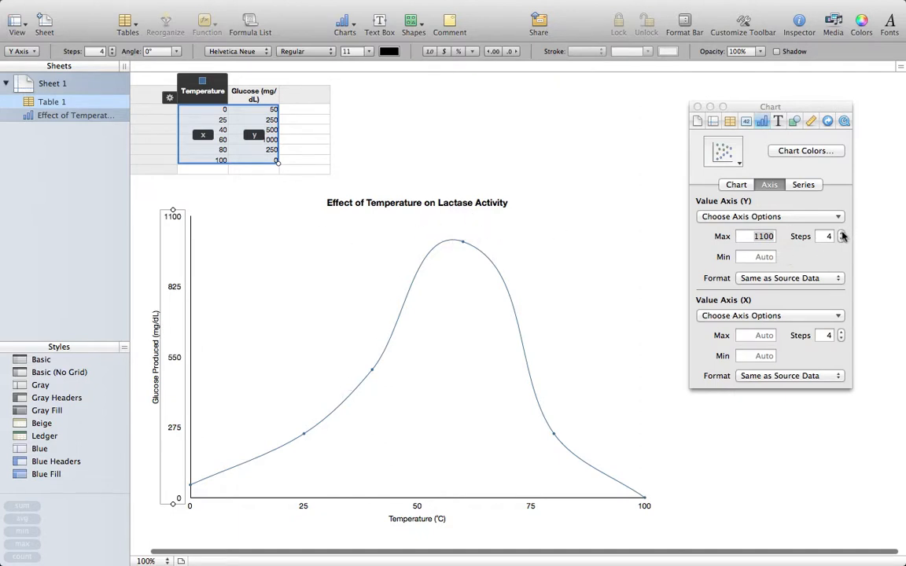
{"action": "left_click", "coordinate": [843, 233]}
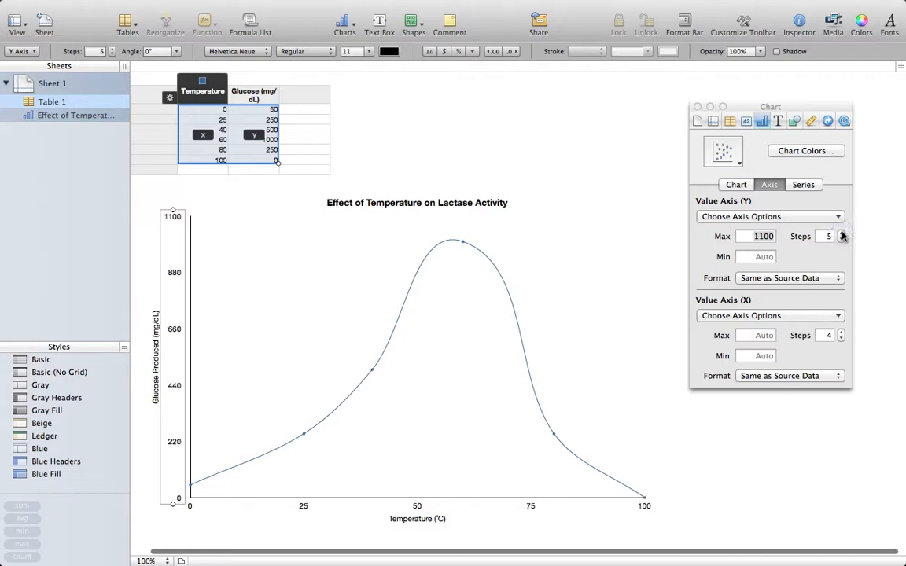